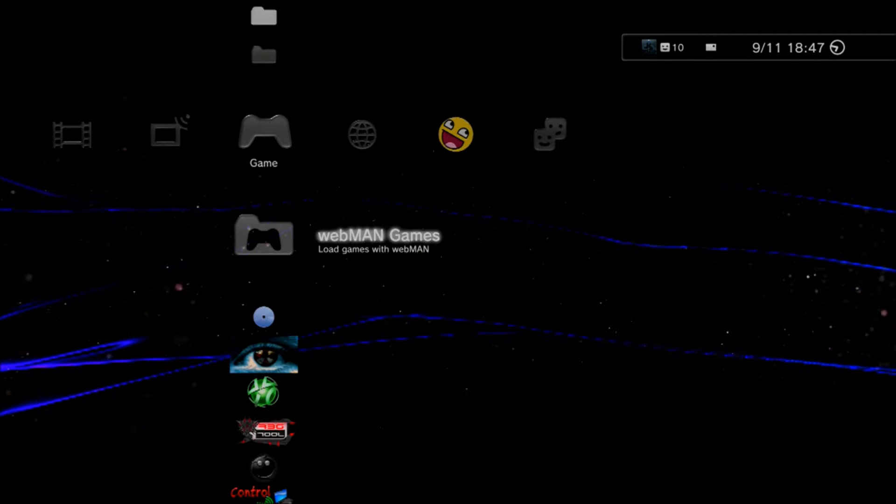
scroll(right, 3)
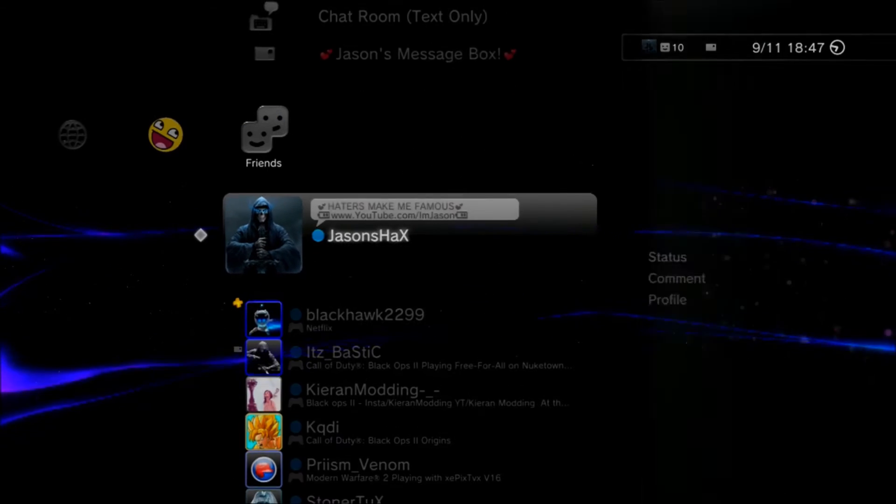
scroll(down, 3)
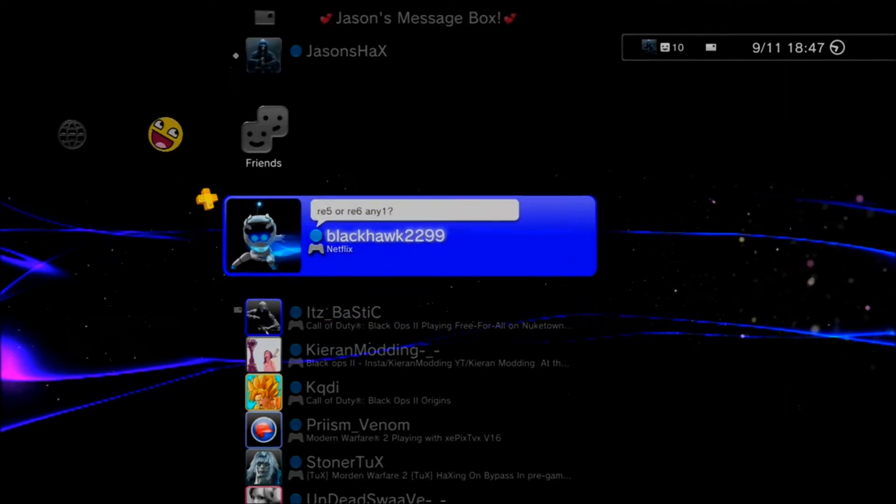
click(386, 235)
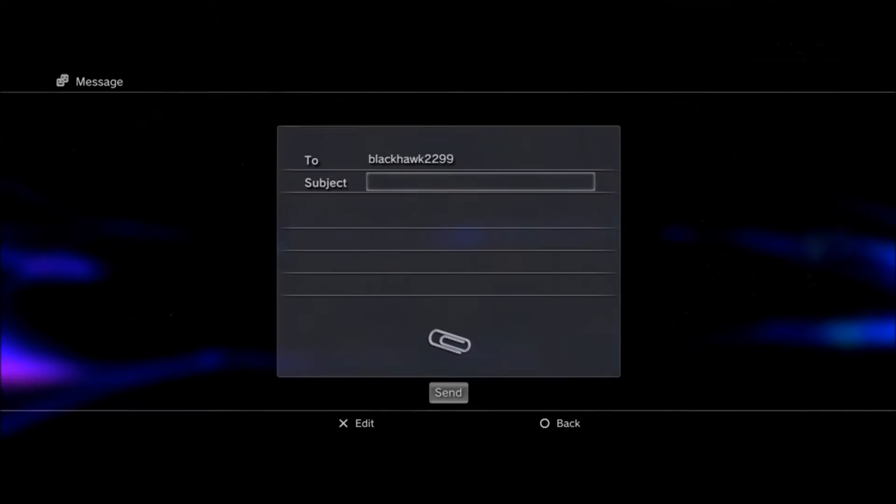
click(479, 182)
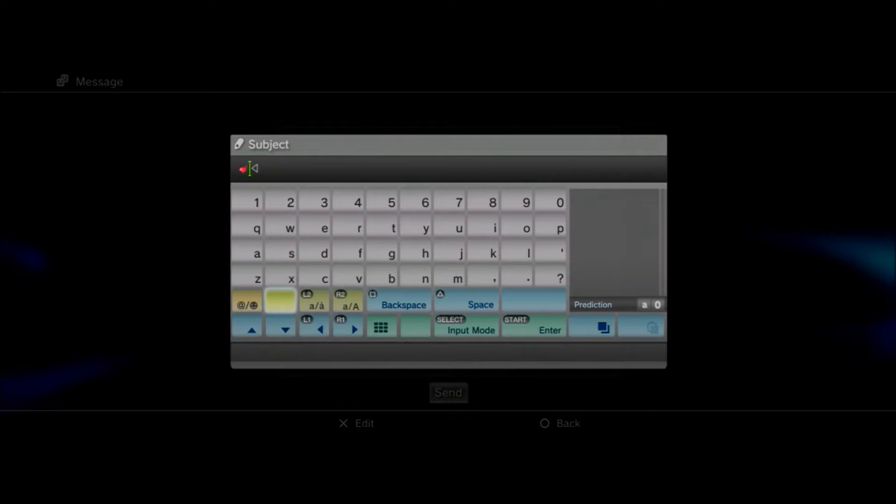
click(591, 327)
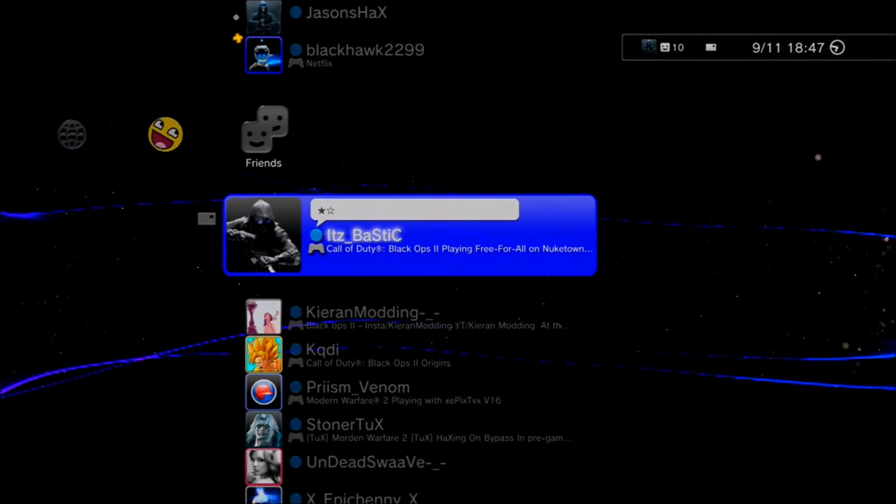
scroll(down, 3)
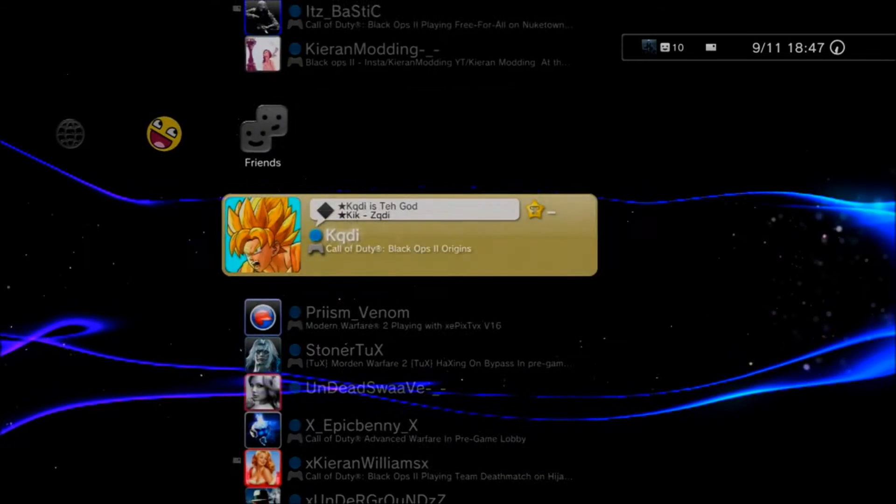
scroll(down, 3)
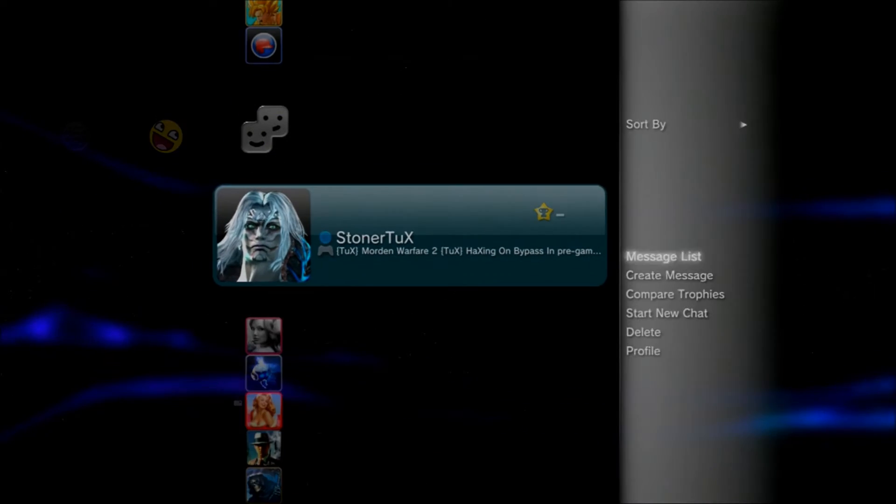
click(669, 275)
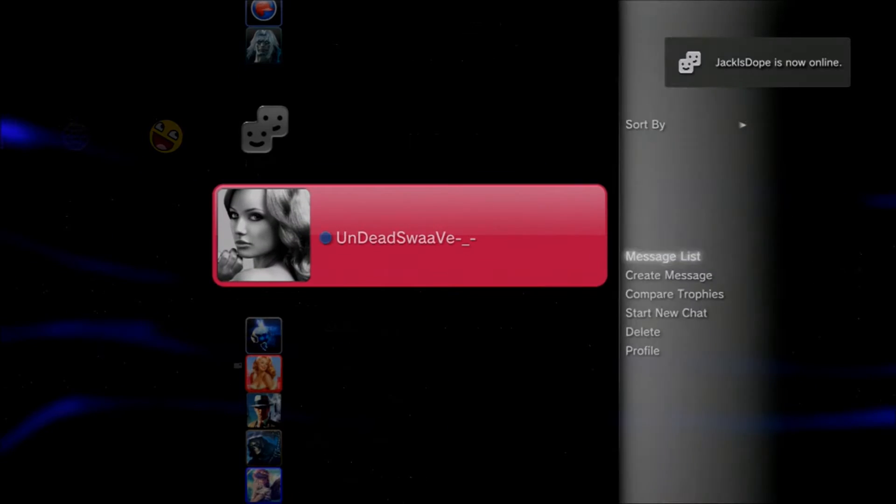
click(668, 275)
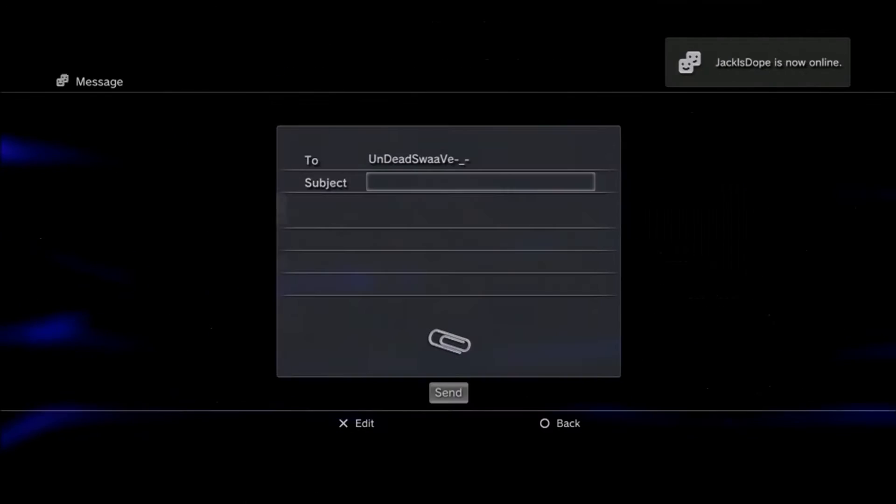
click(481, 181)
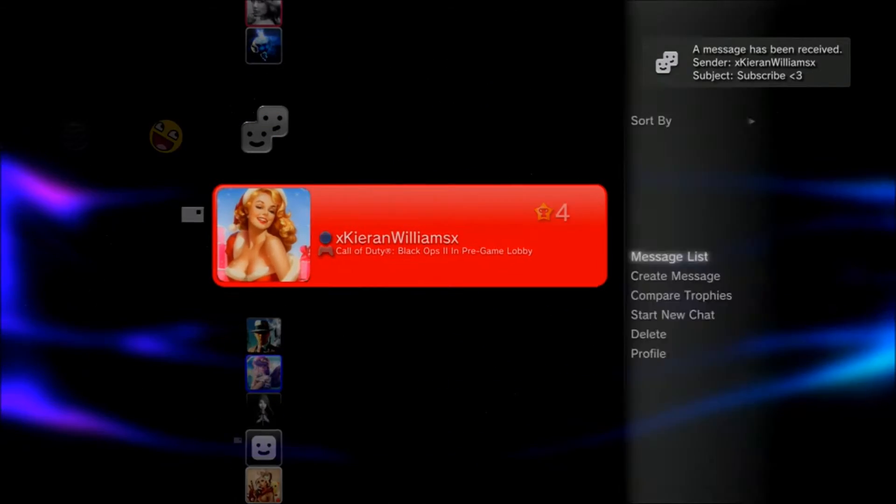
click(675, 276)
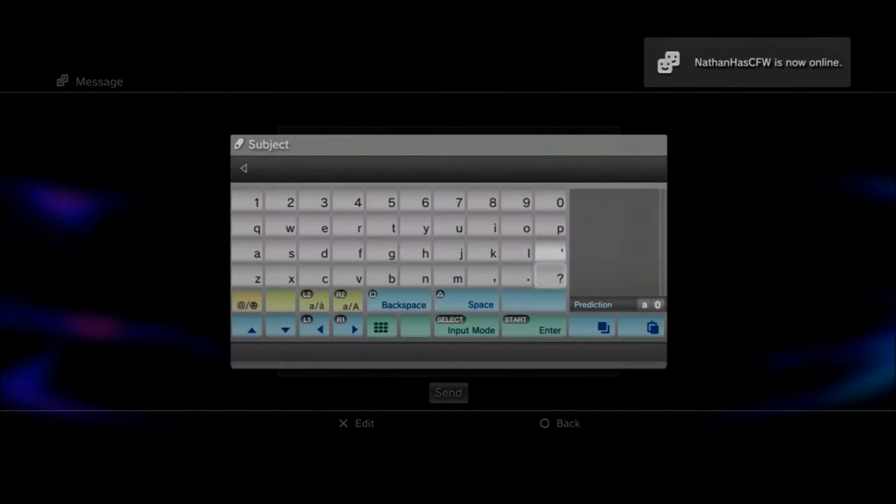
click(640, 327)
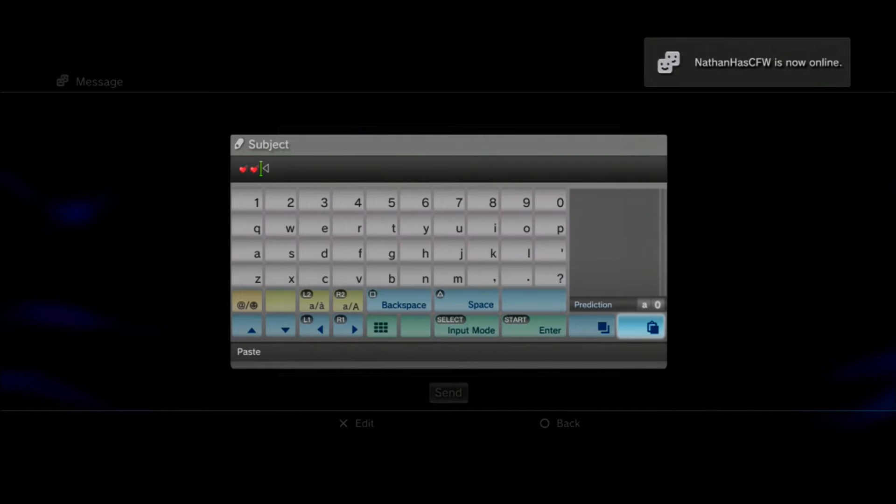
key(enter)
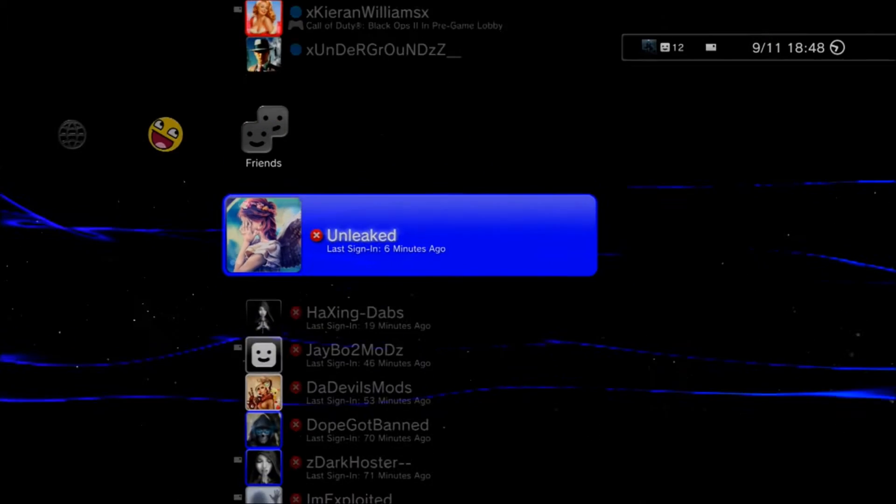
scroll(down, 3)
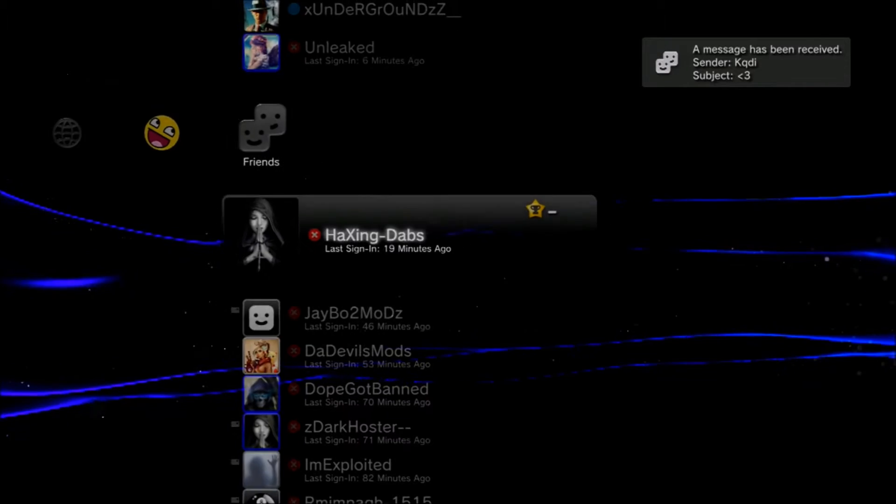
scroll(down, 3)
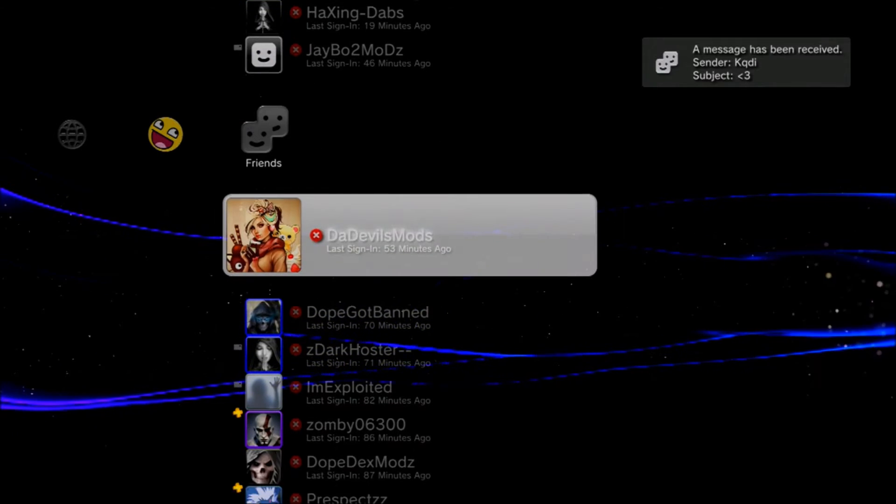
scroll(down, 3)
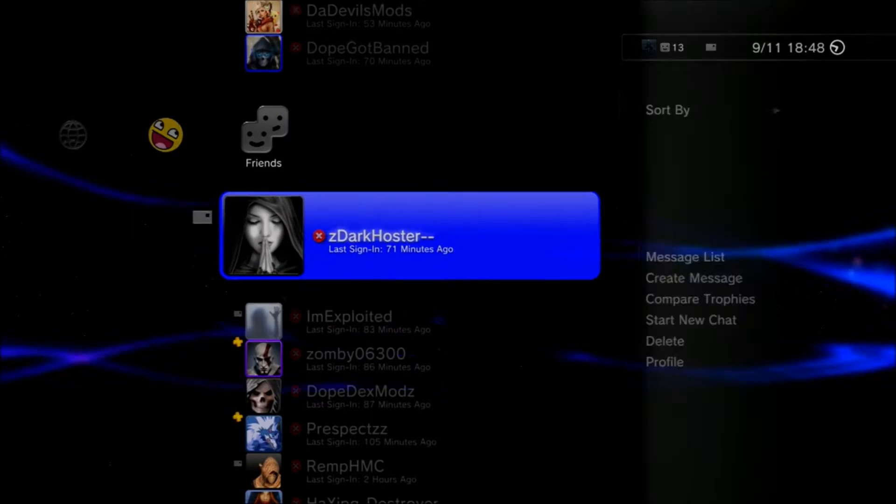
scroll(down, 3)
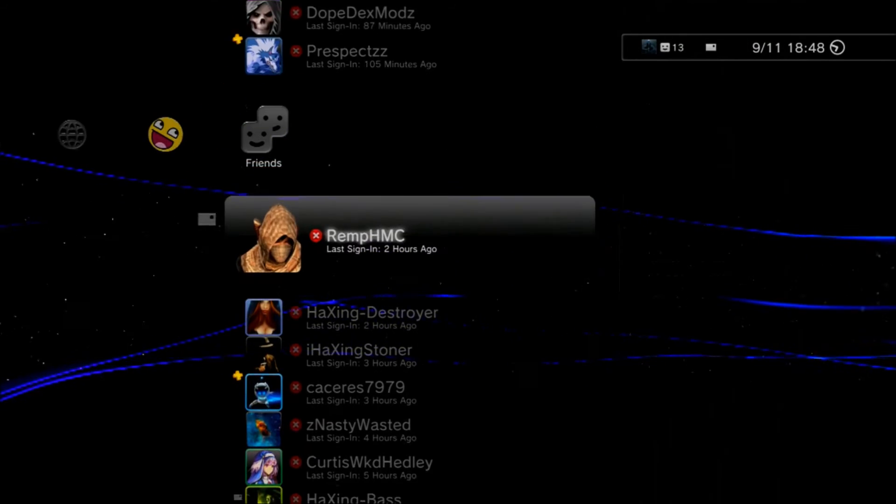
click(365, 234)
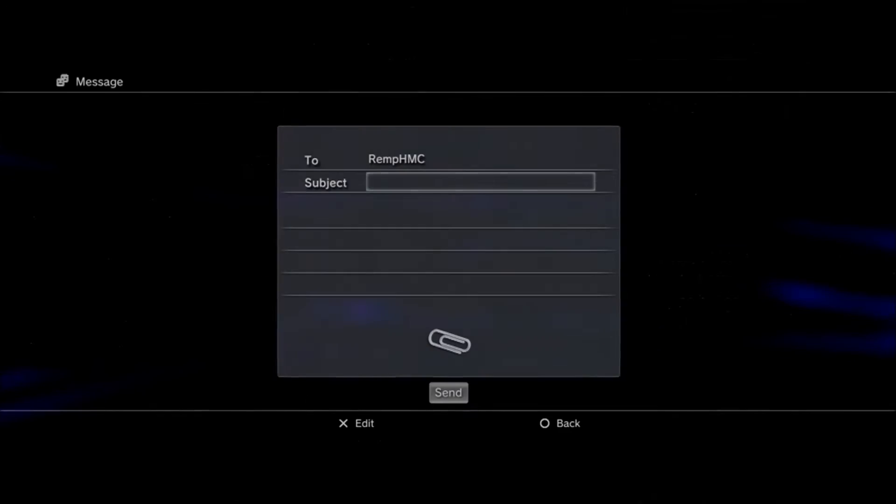
click(480, 182)
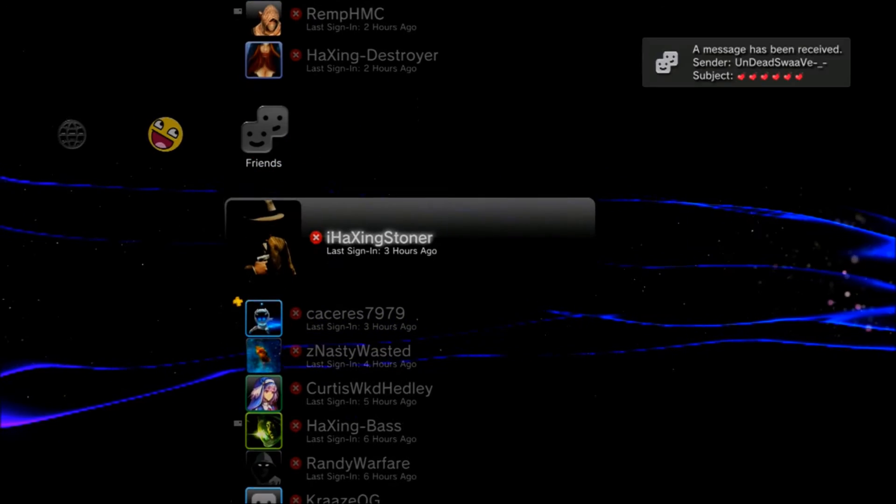
scroll(up, 3)
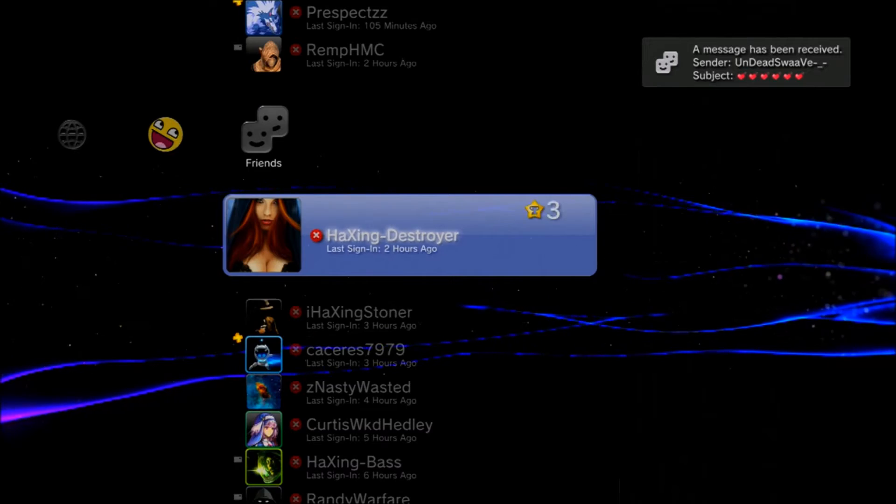
scroll(down, 3)
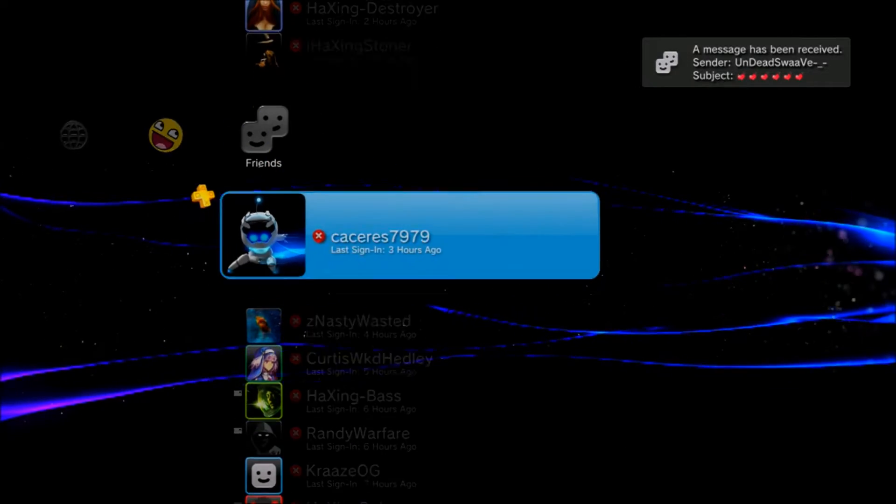
scroll(down, 3)
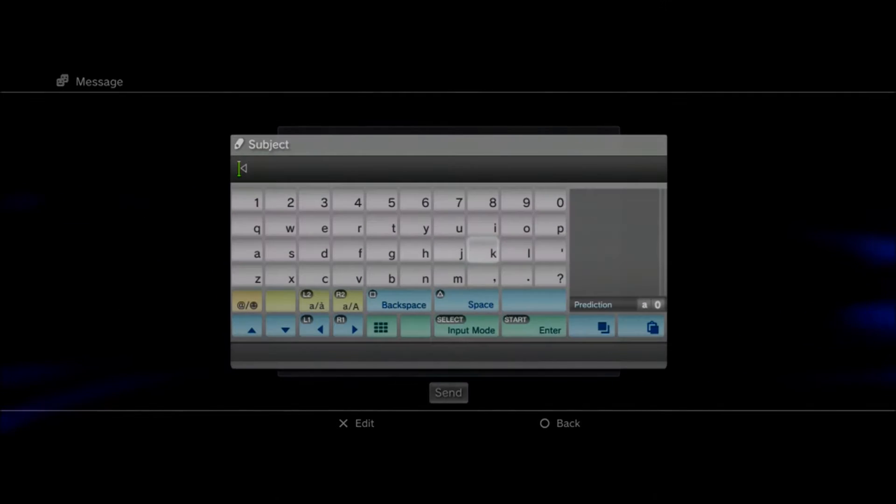
click(653, 327)
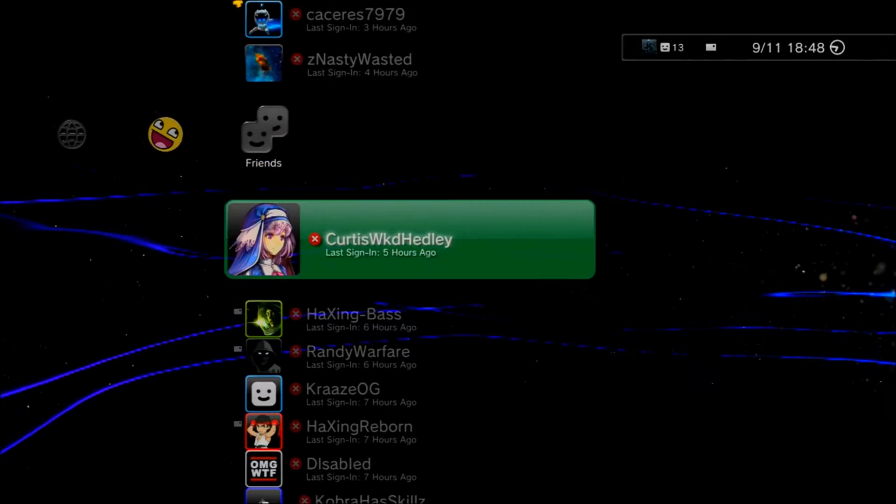
Scroll down the Friends list to NHDQ and bring up its options menu.
scroll(down, 3)
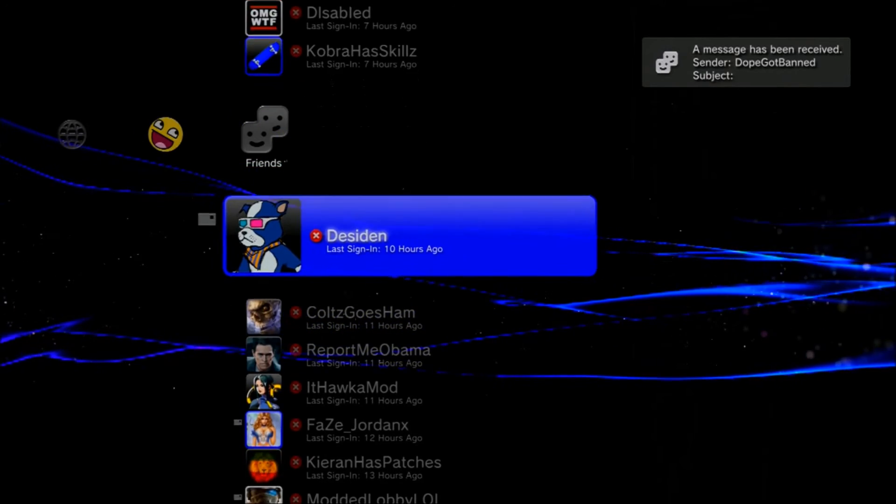
scroll(down, 3)
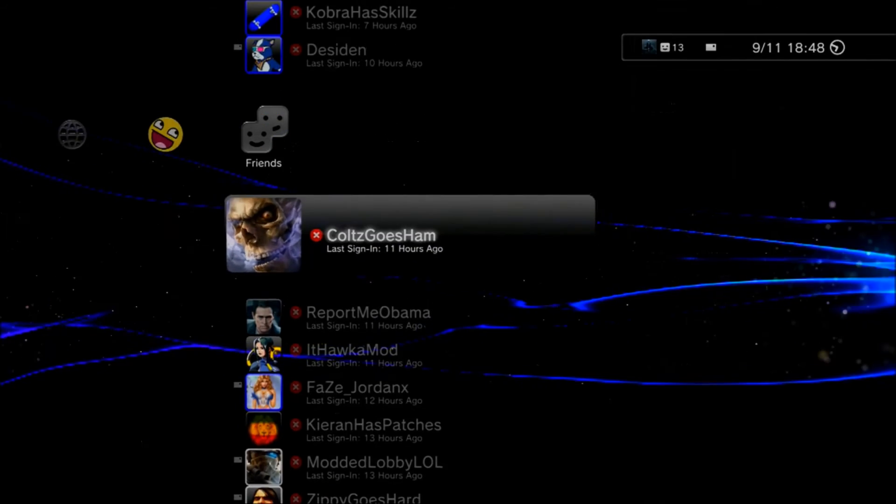
scroll(down, 3)
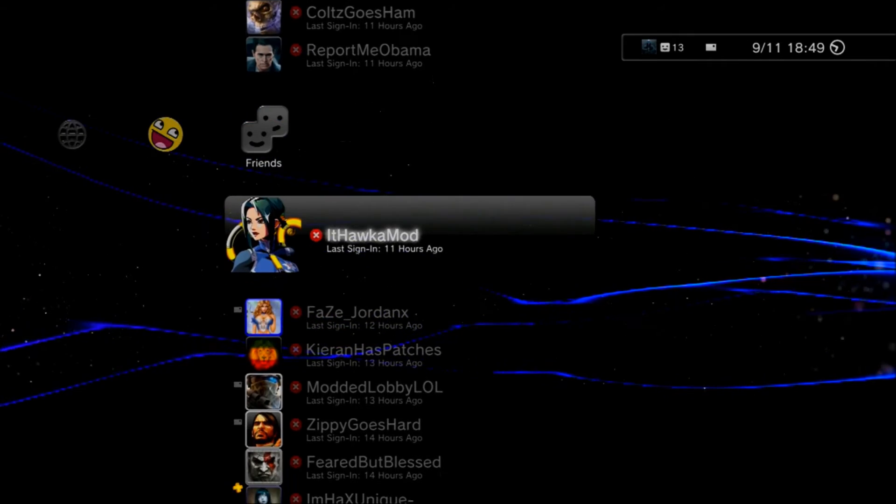
scroll(down, 3)
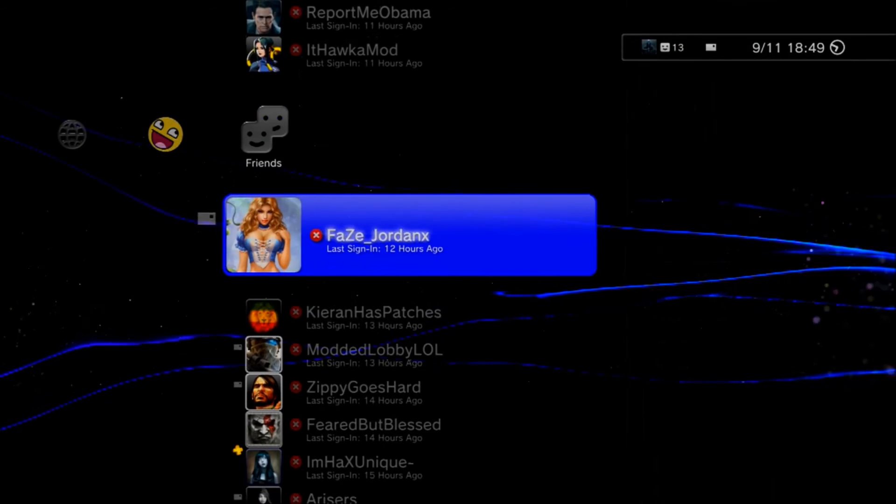
scroll(down, 3)
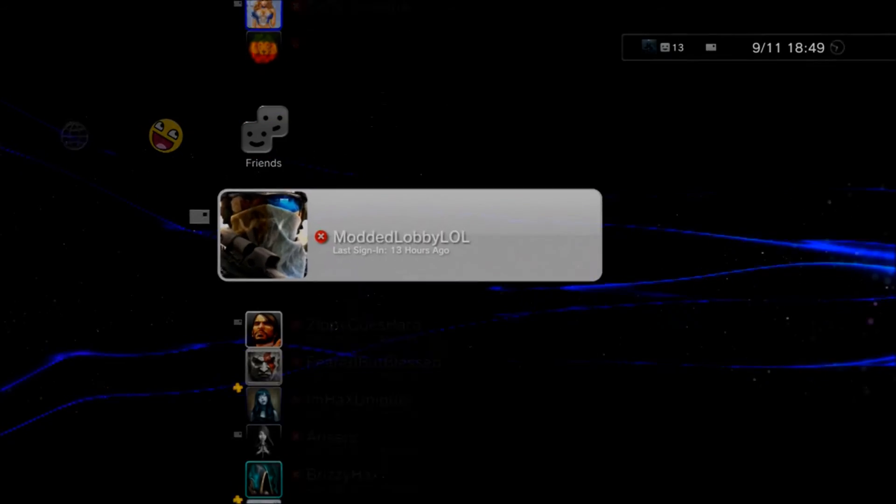
scroll(down, 3)
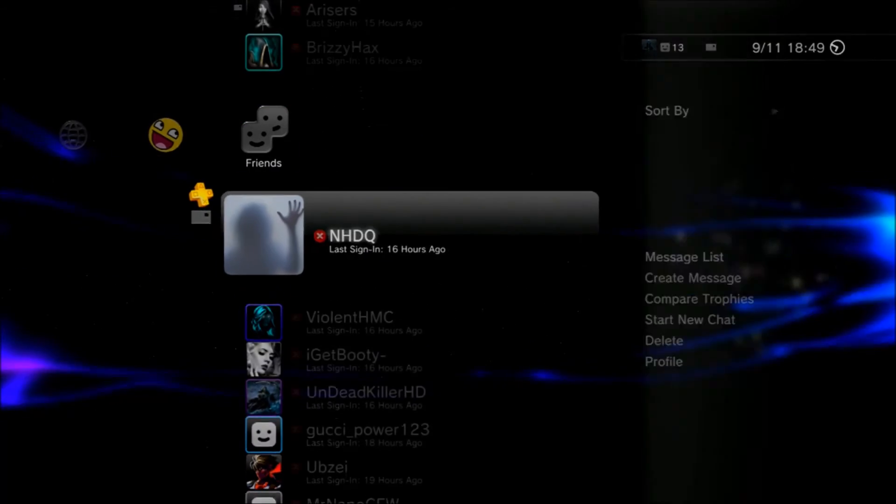
Compose a message to the selected friend and return to Friends.
scroll(down, 3)
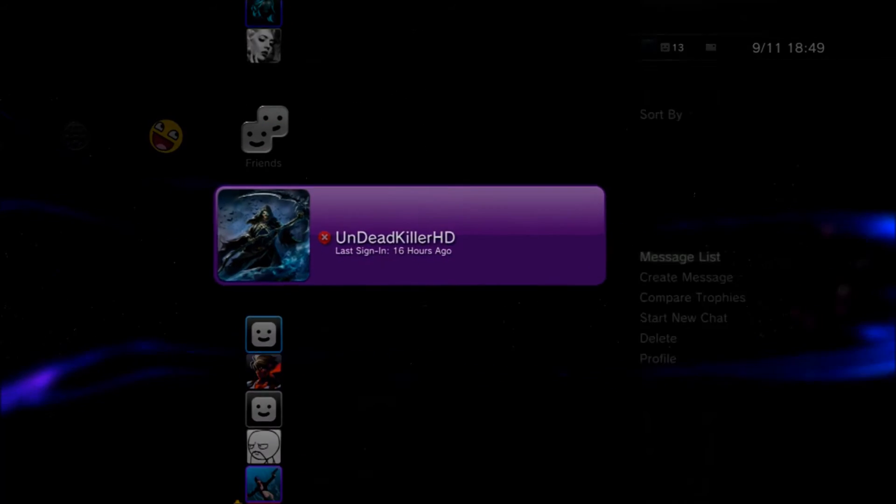
click(685, 278)
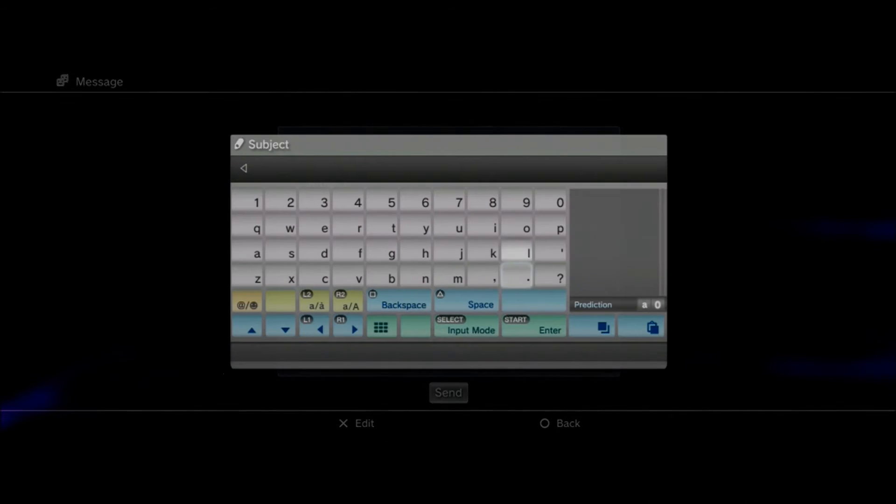
click(653, 327)
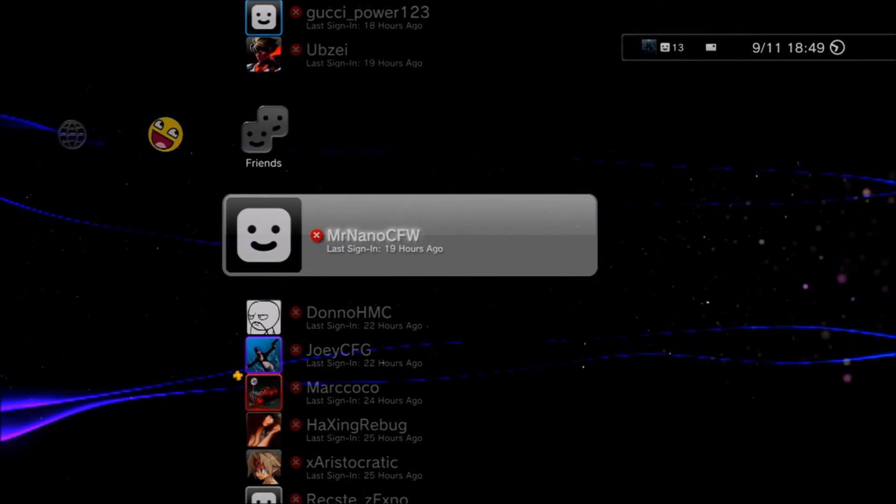
scroll(down, 3)
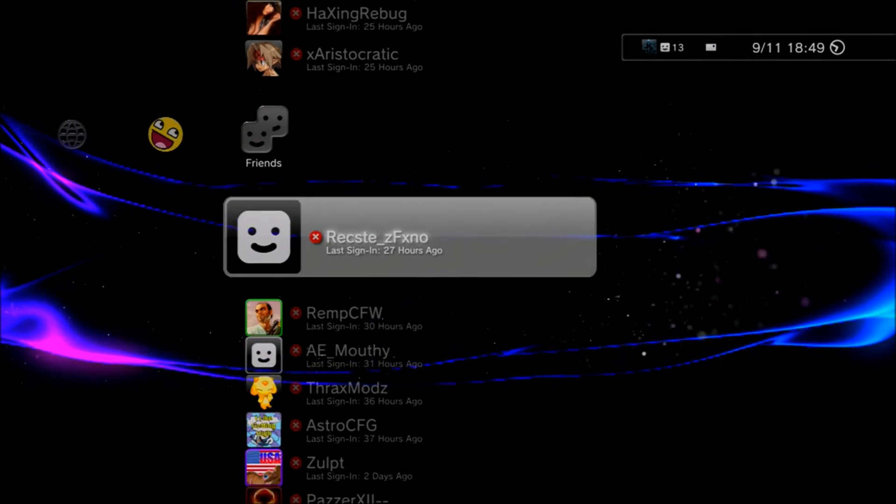
scroll(down, 3)
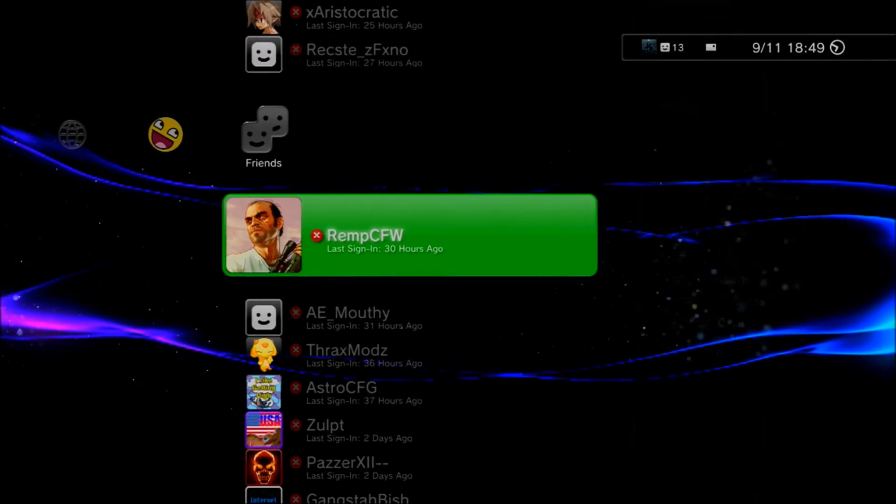
scroll(down, 3)
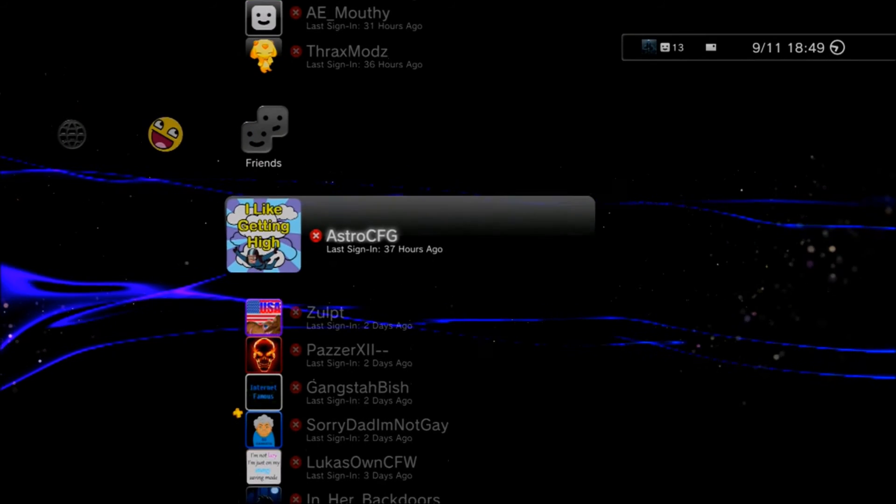
scroll(down, 3)
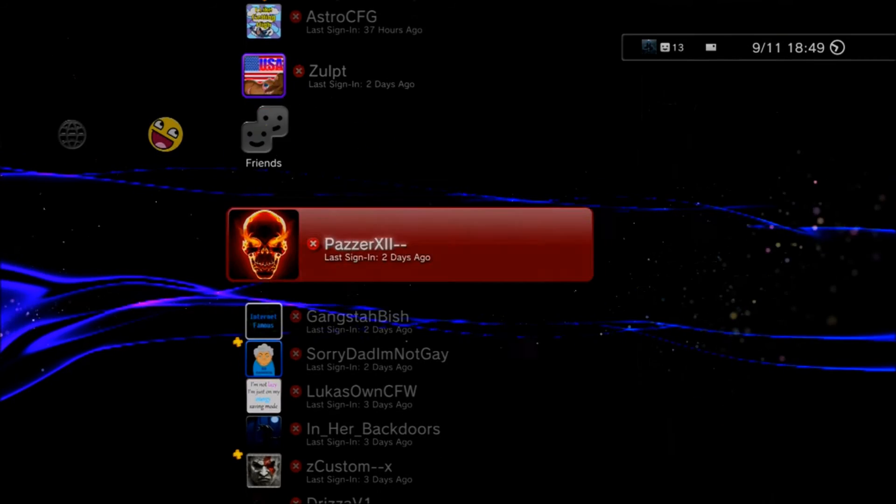
scroll(down, 3)
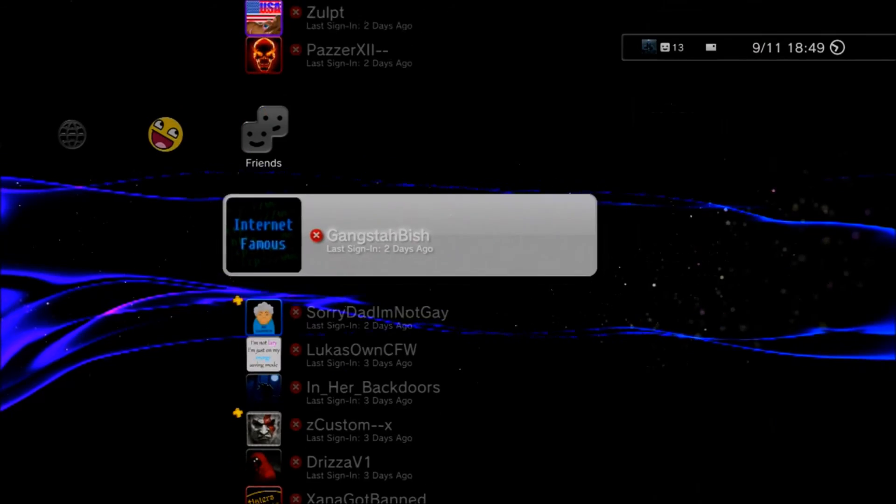
scroll(down, 3)
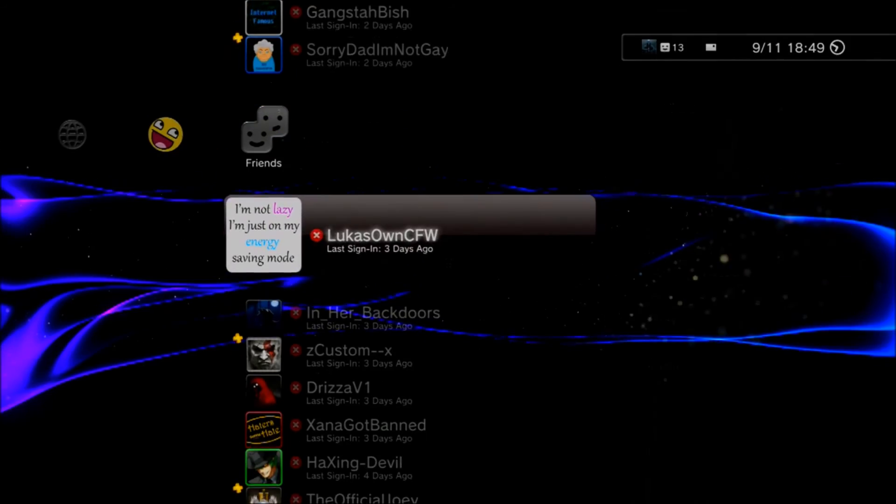
scroll(down, 3)
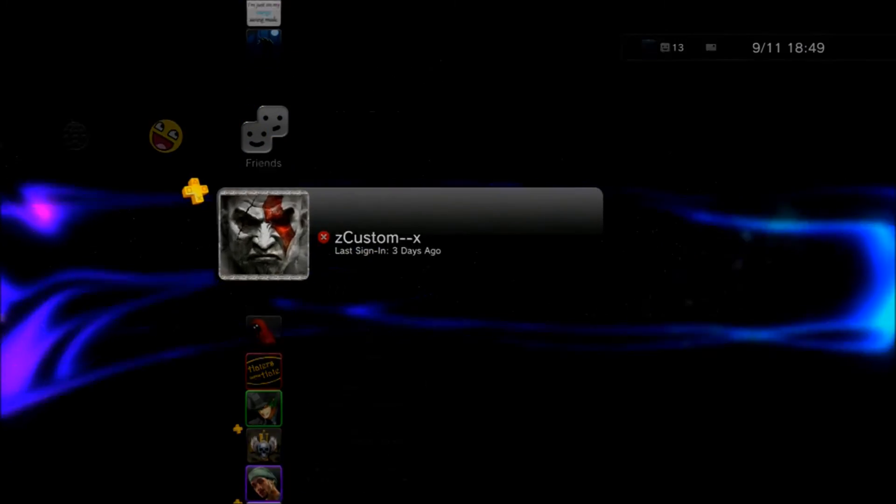
scroll(down, 3)
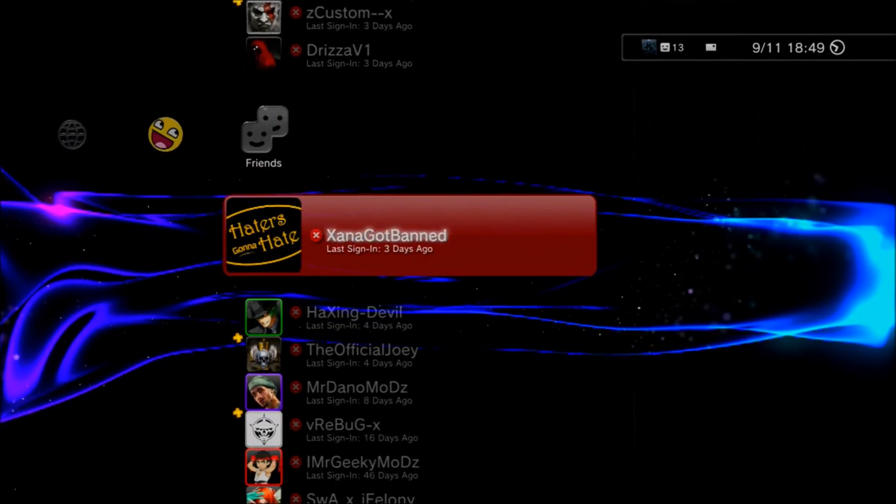
scroll(down, 3)
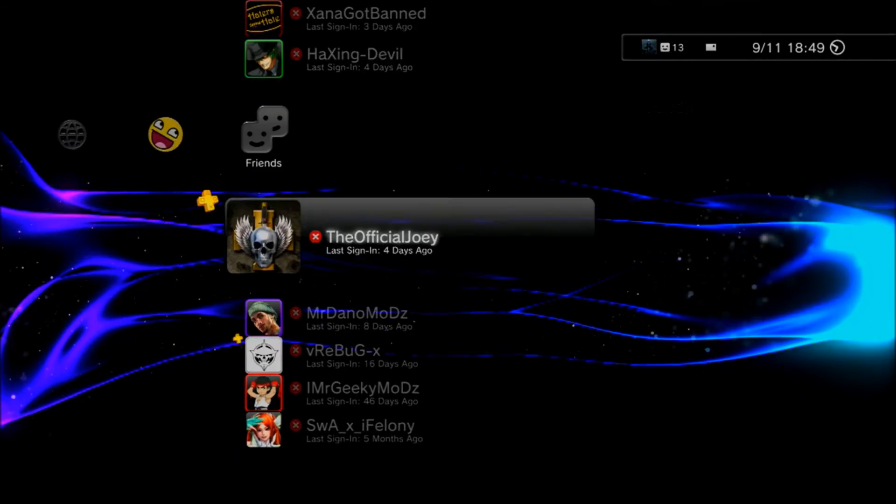
scroll(down, 3)
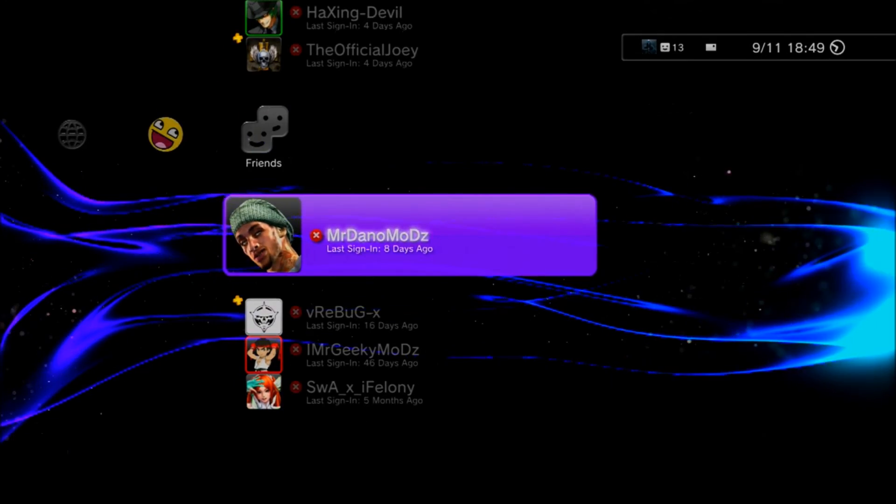
scroll(down, 3)
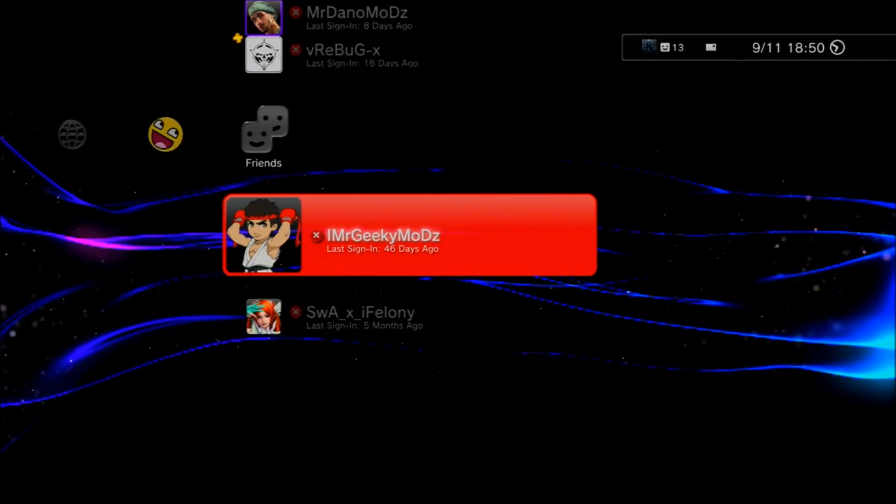